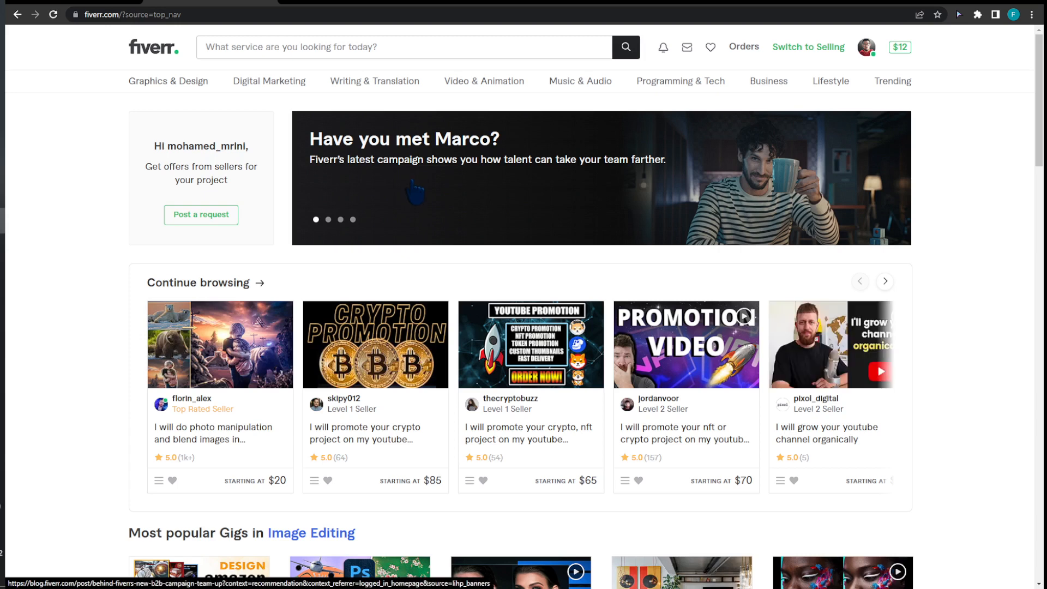
mouse_move(375, 140)
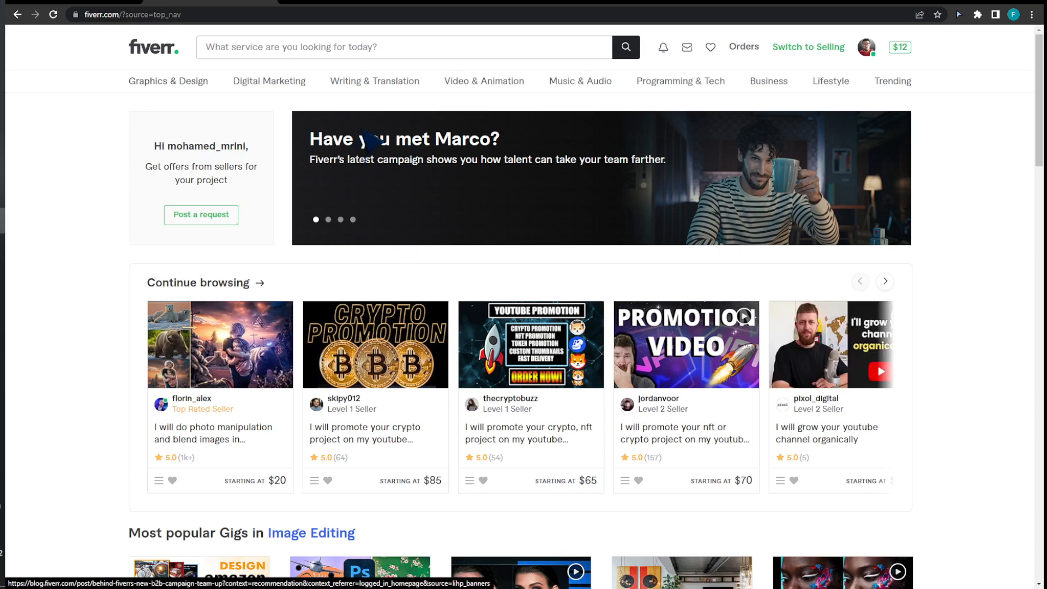
mouse_move(401, 107)
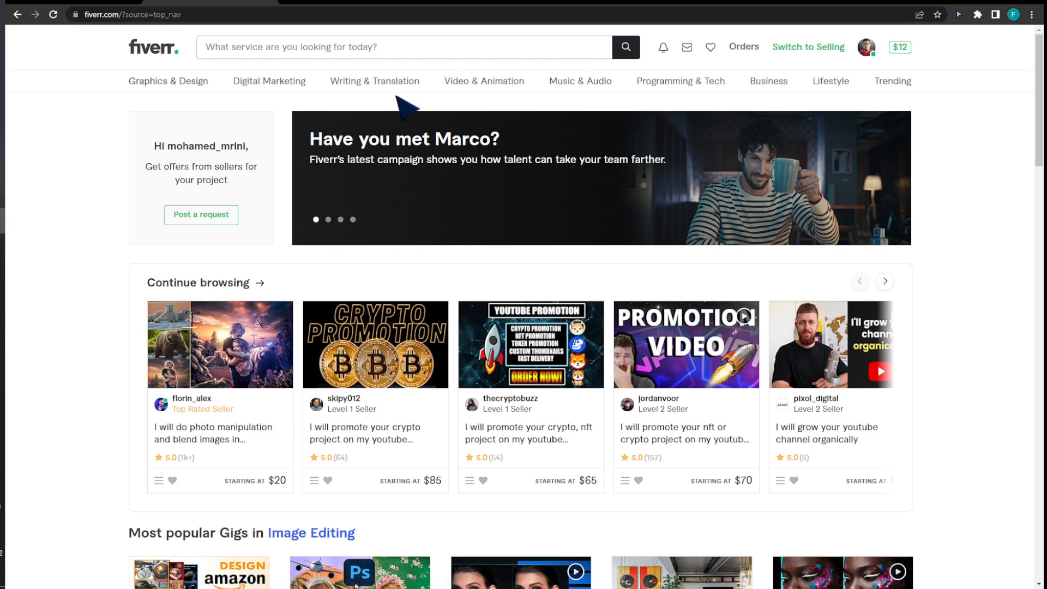
mouse_move(680, 81)
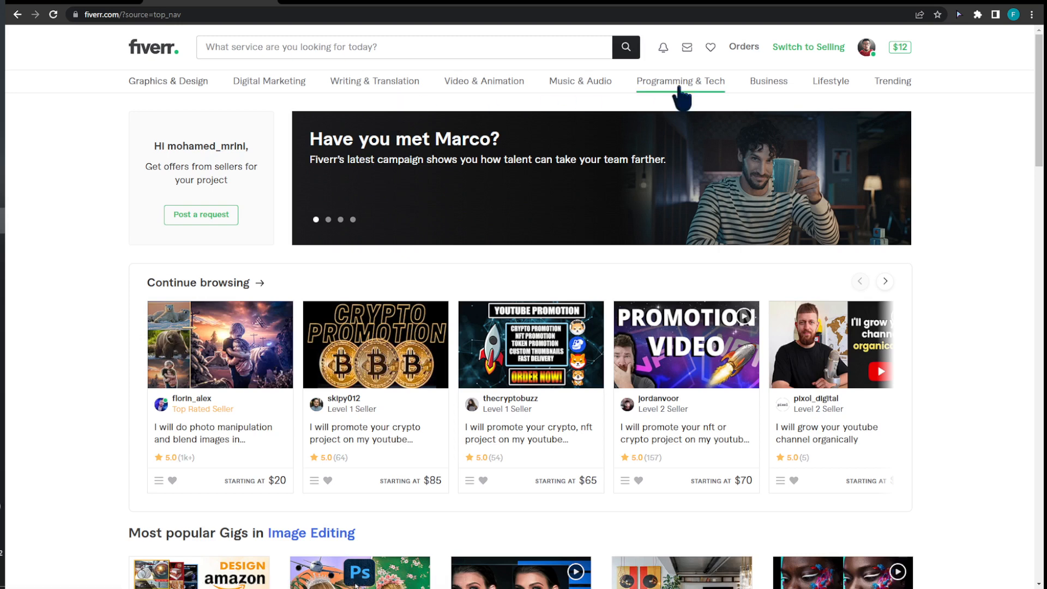
mouse_move(680, 81)
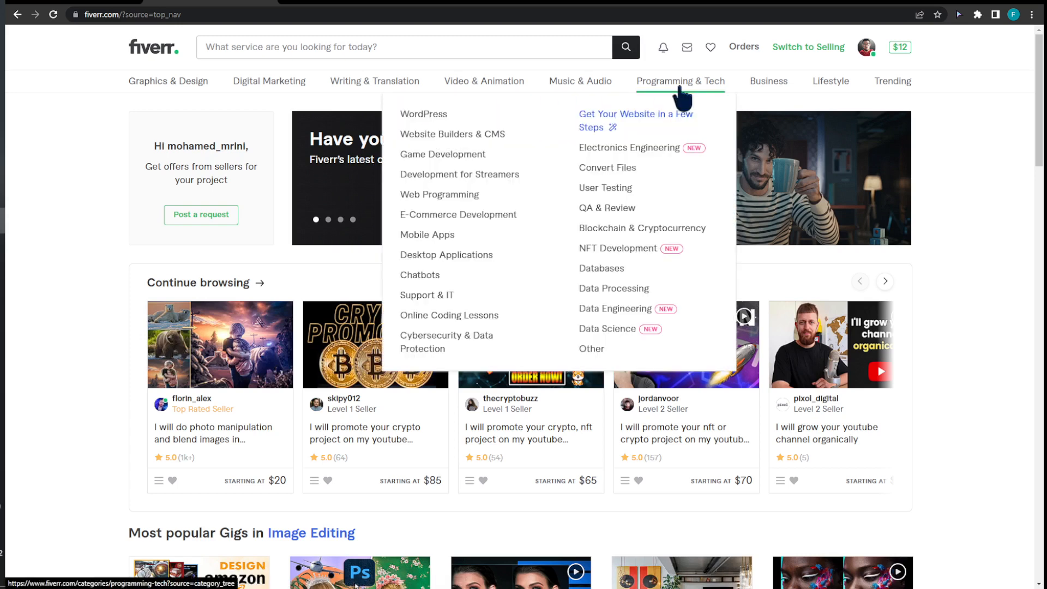
mouse_move(943, 68)
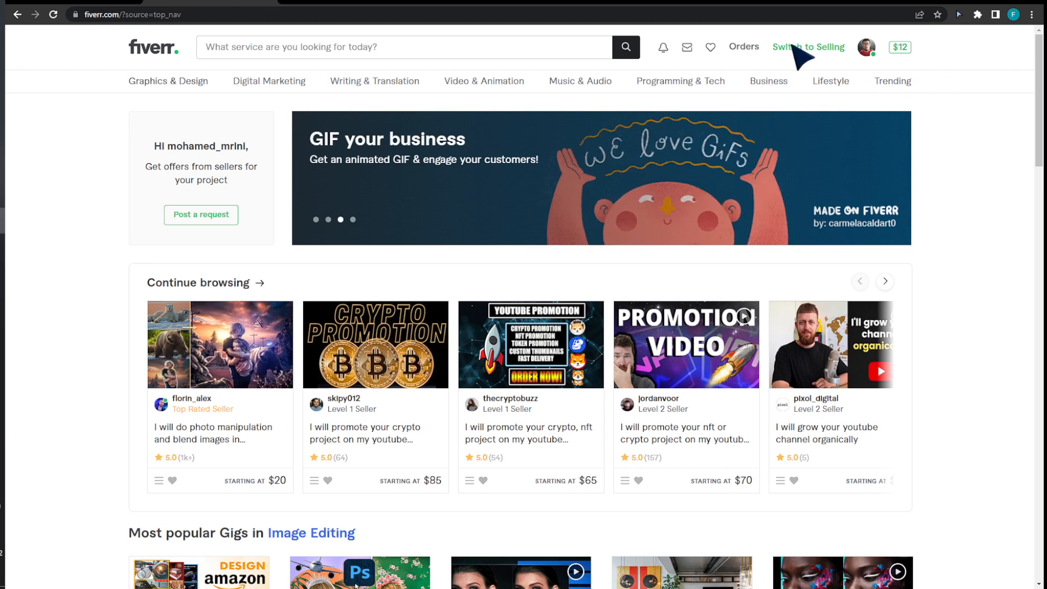
Switch to selling mode, then go to Settings from the profile avatar menu.
click(808, 47)
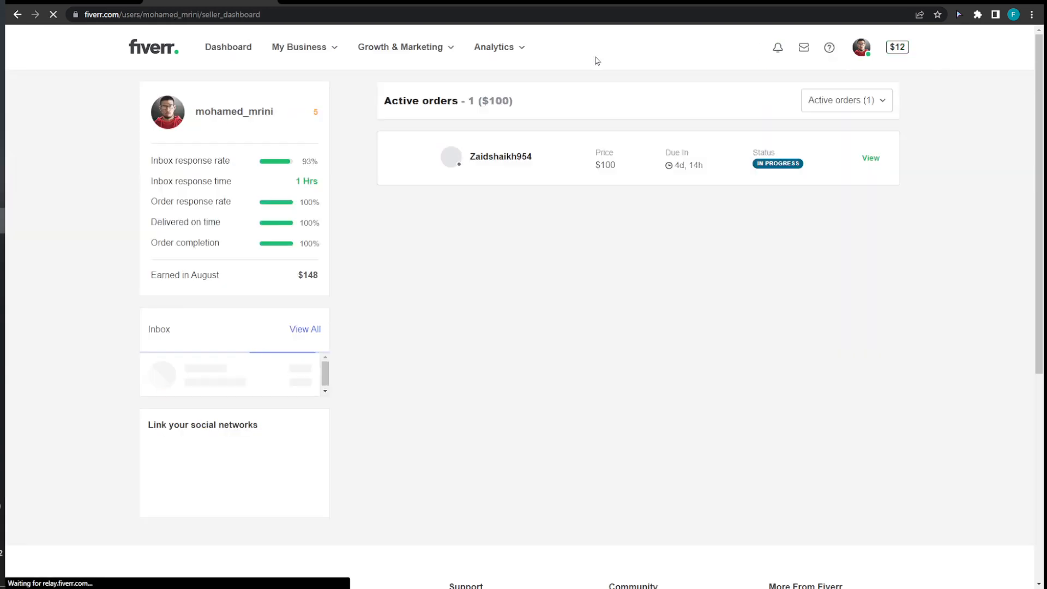
click(233, 47)
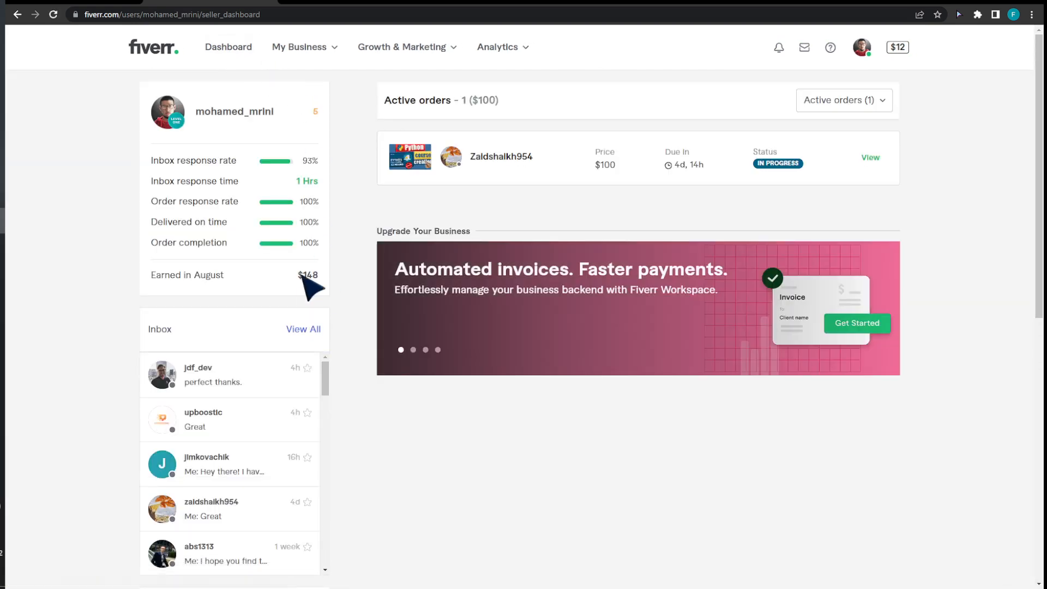
click(862, 47)
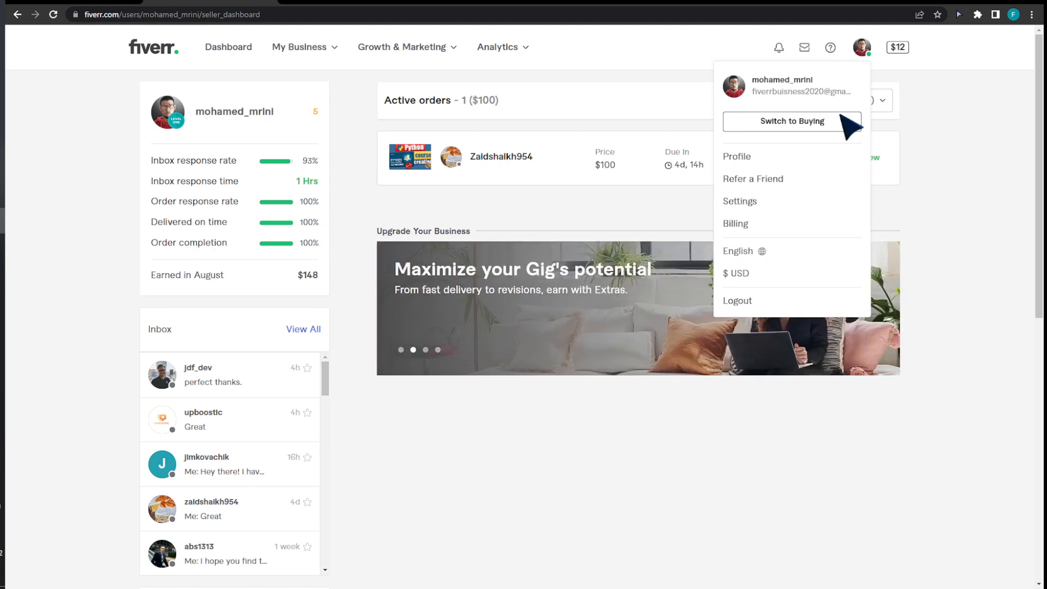
mouse_move(735, 223)
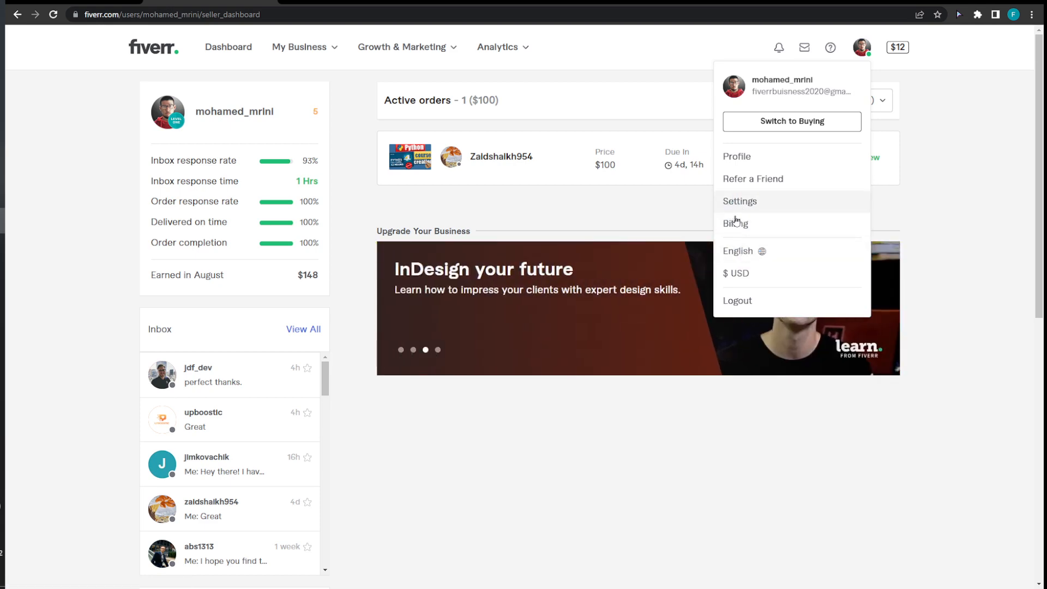
mouse_move(706, 220)
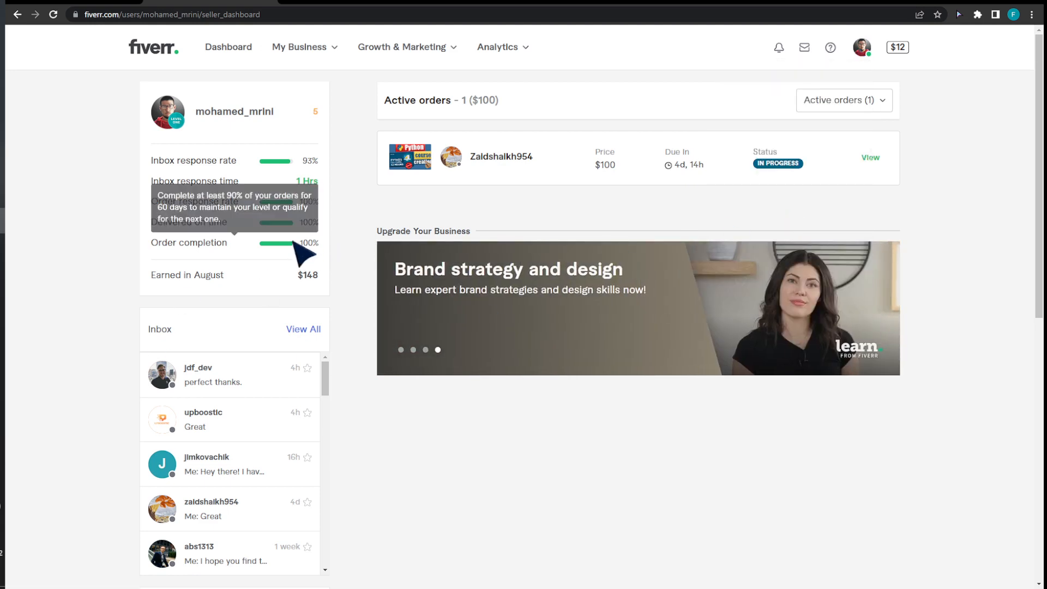
click(862, 48)
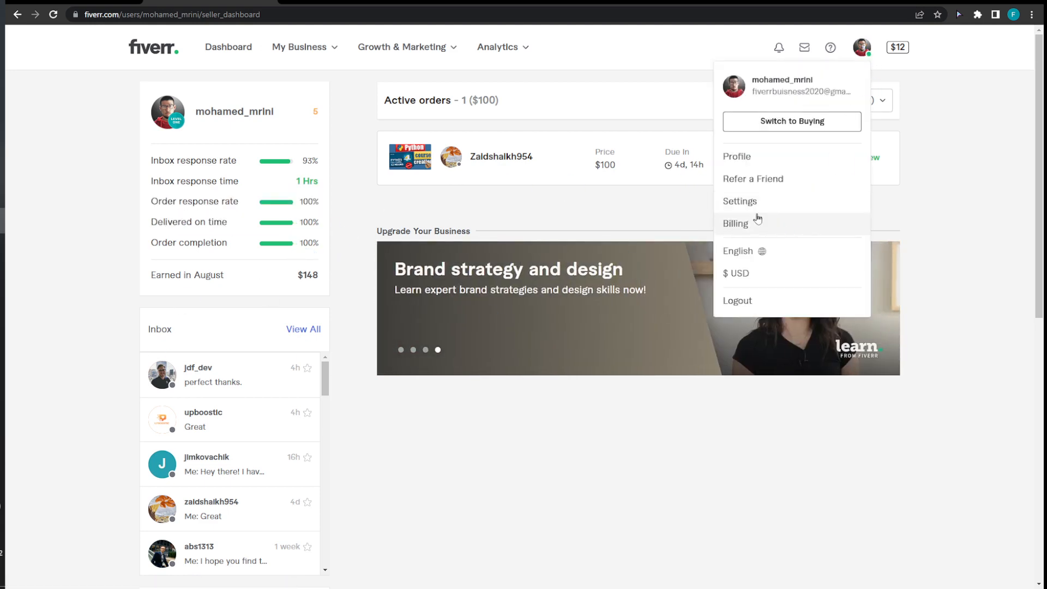
click(740, 201)
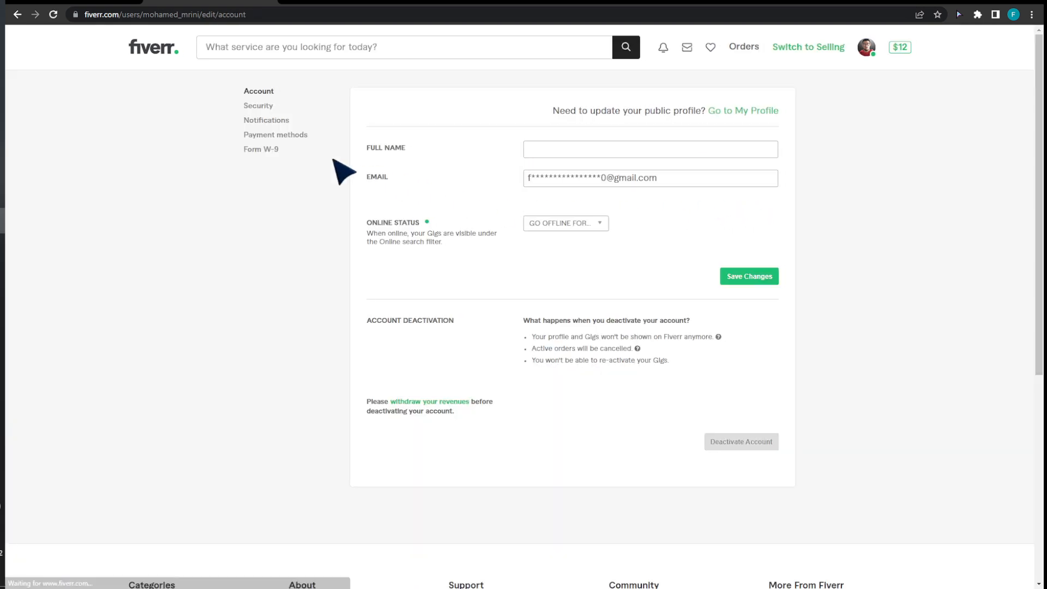
Open Payment methods and start changing the PayPal withdrawal account.
click(279, 134)
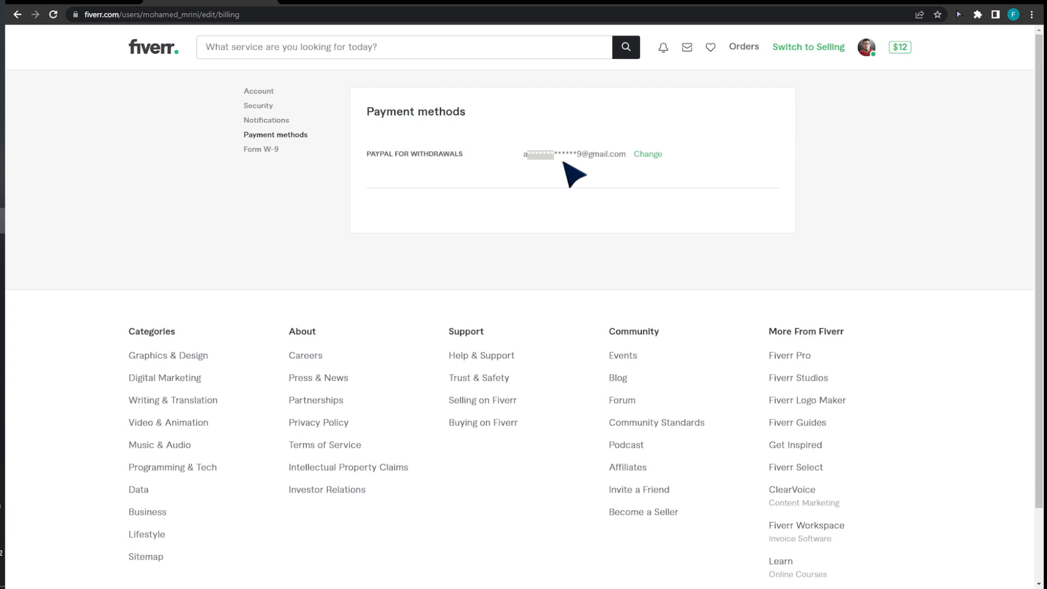
mouse_move(640, 170)
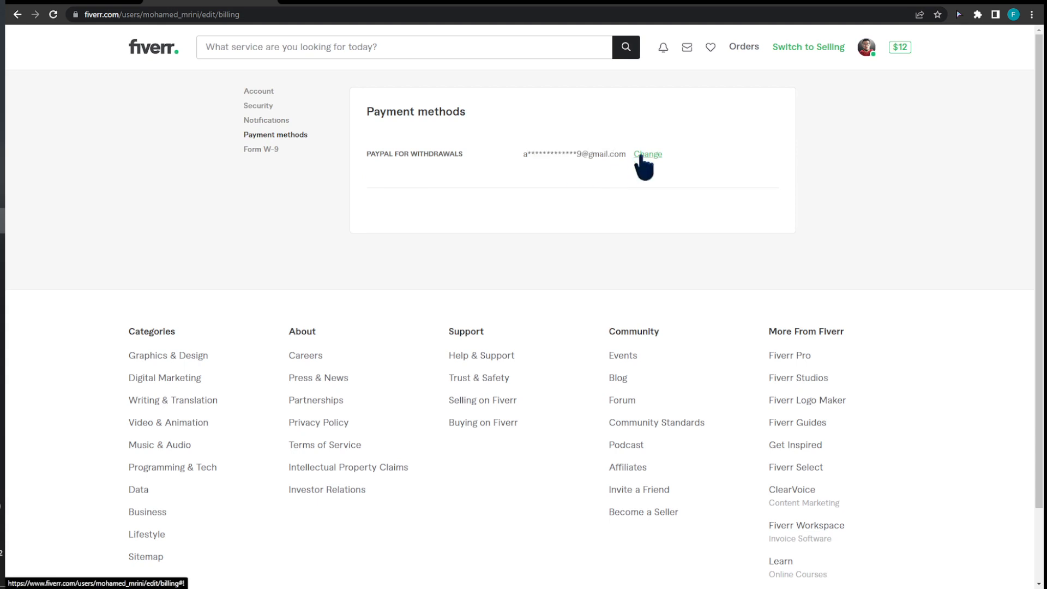
click(646, 154)
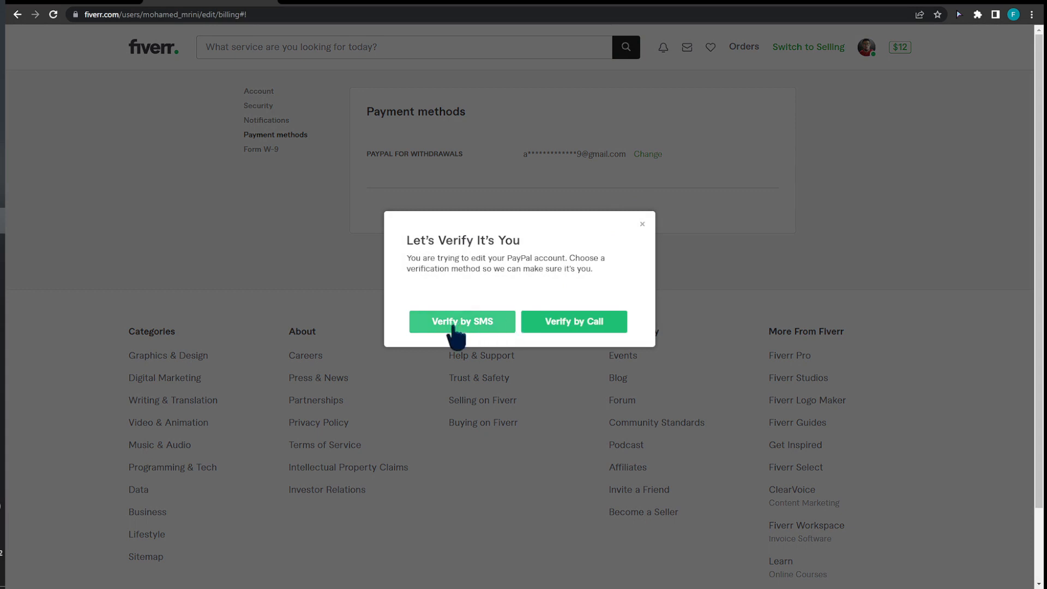
Verify identity by SMS code and acknowledge the Almost Done email instructions dialog.
click(462, 322)
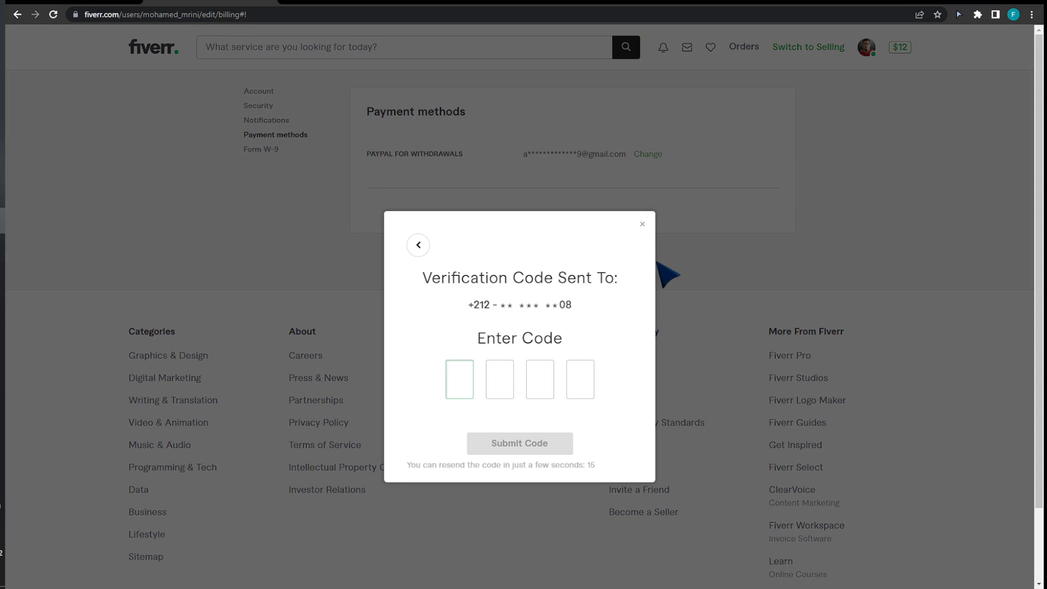
click(518, 443)
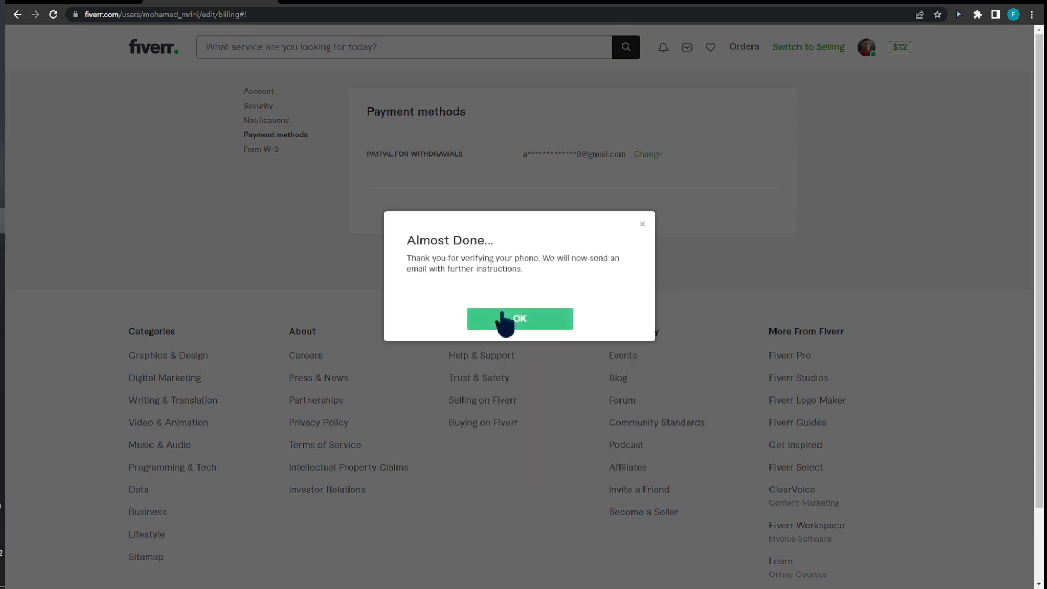
click(519, 318)
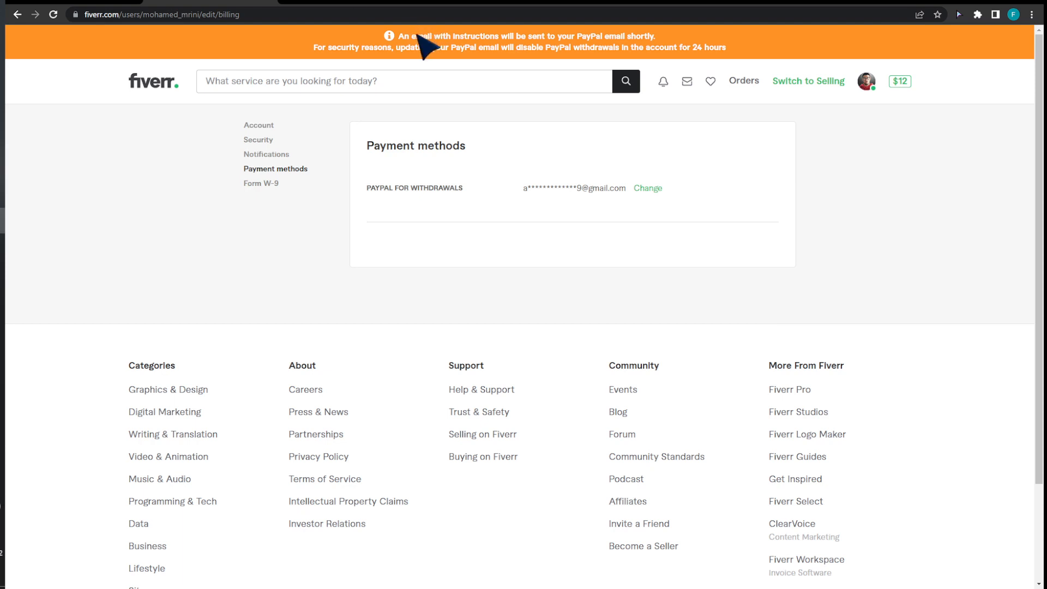